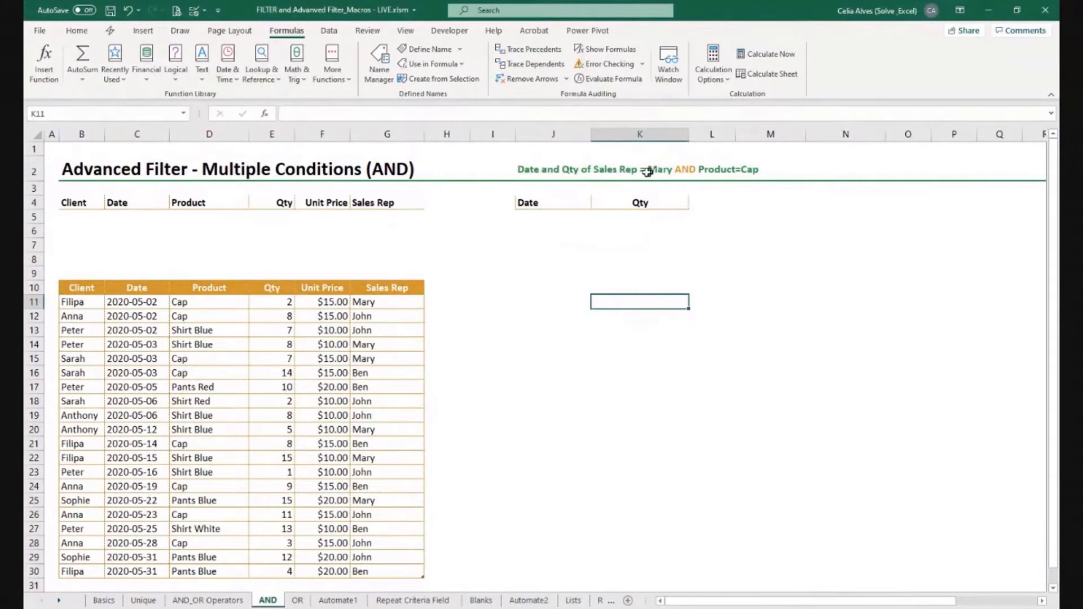
Begin =FILTER(SalesData, ... with a Sales Rep = "Mary" condition in J5.
left_click(638, 168)
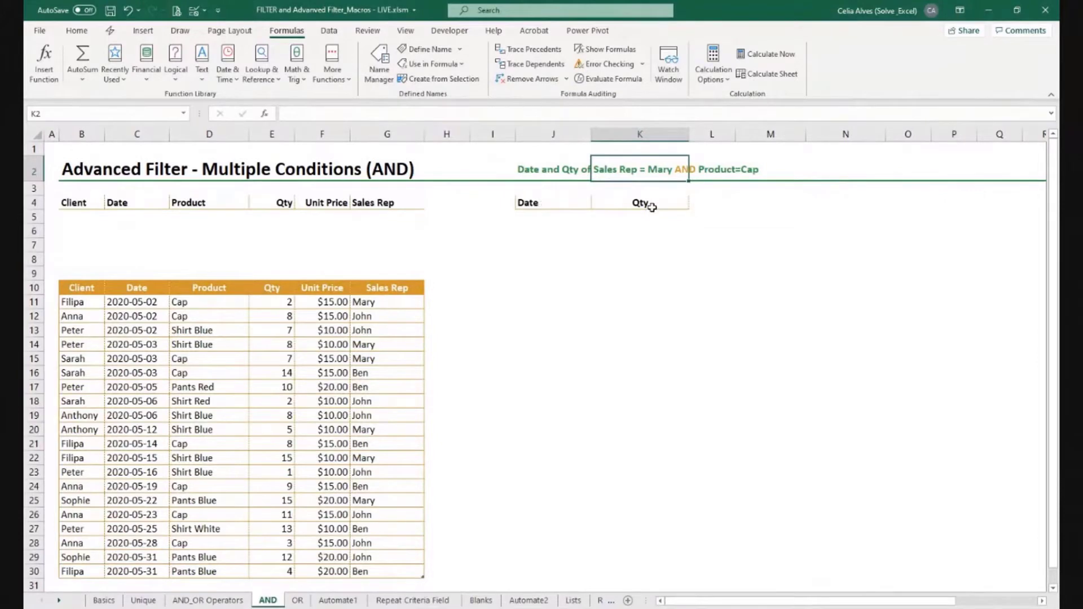
mouse_move(493, 242)
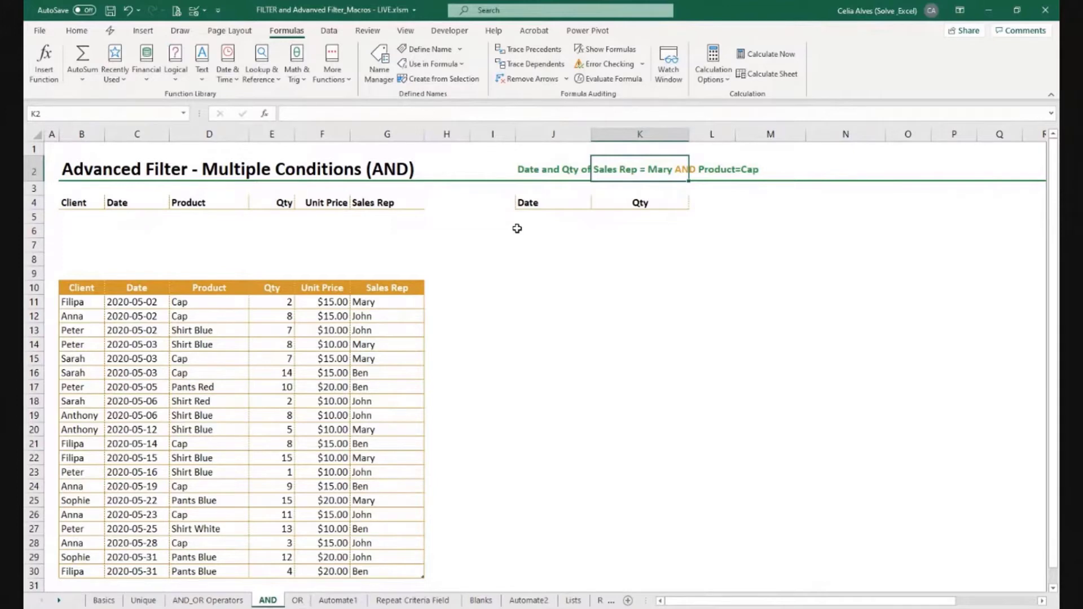
left_click(552, 217)
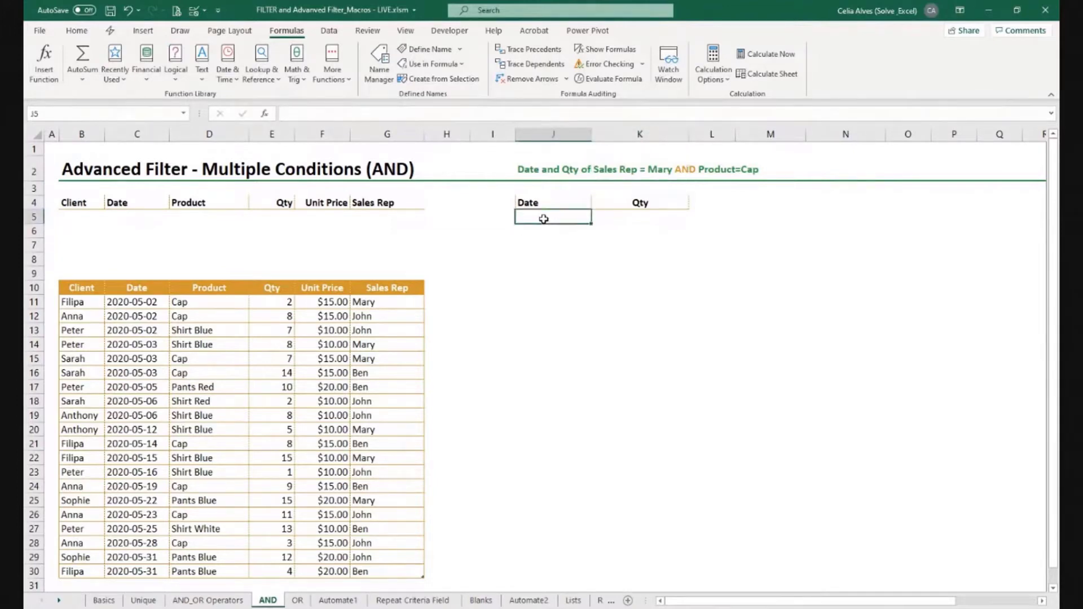
type("=")
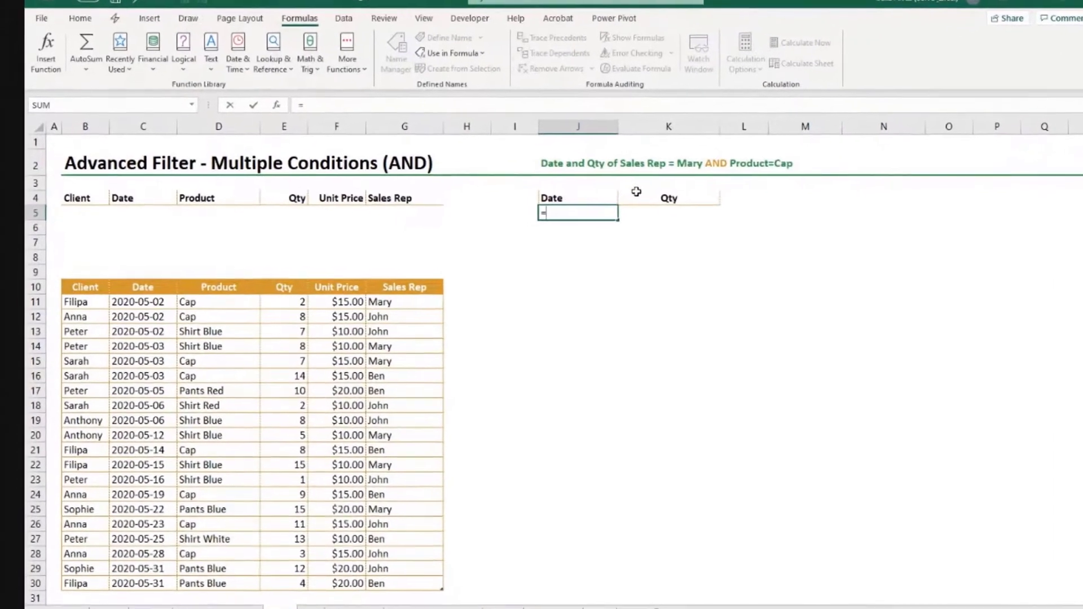
type("F")
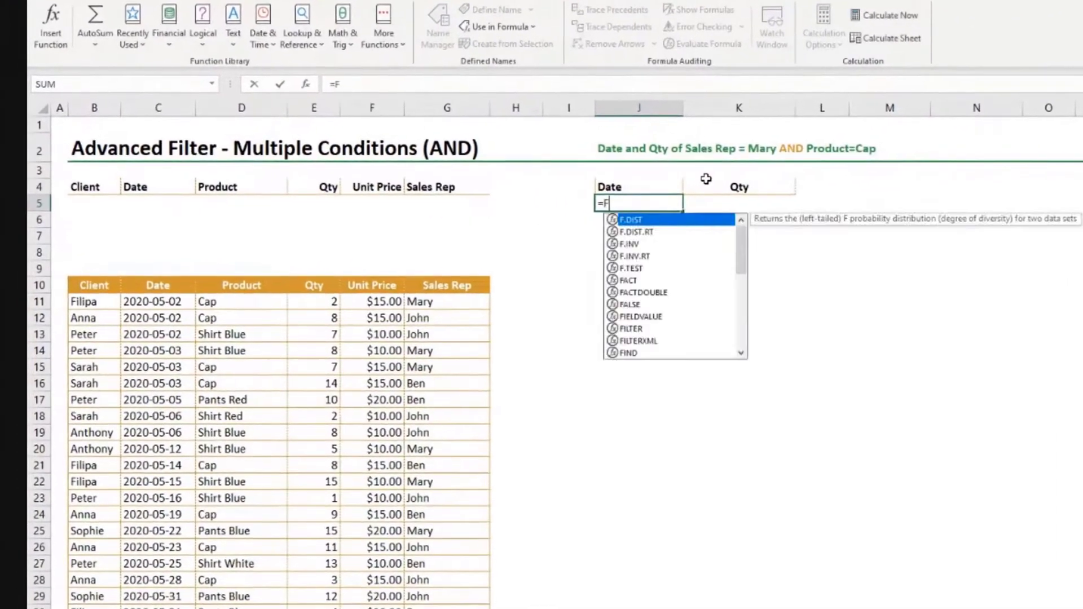
type("ILTER(B11:G29")
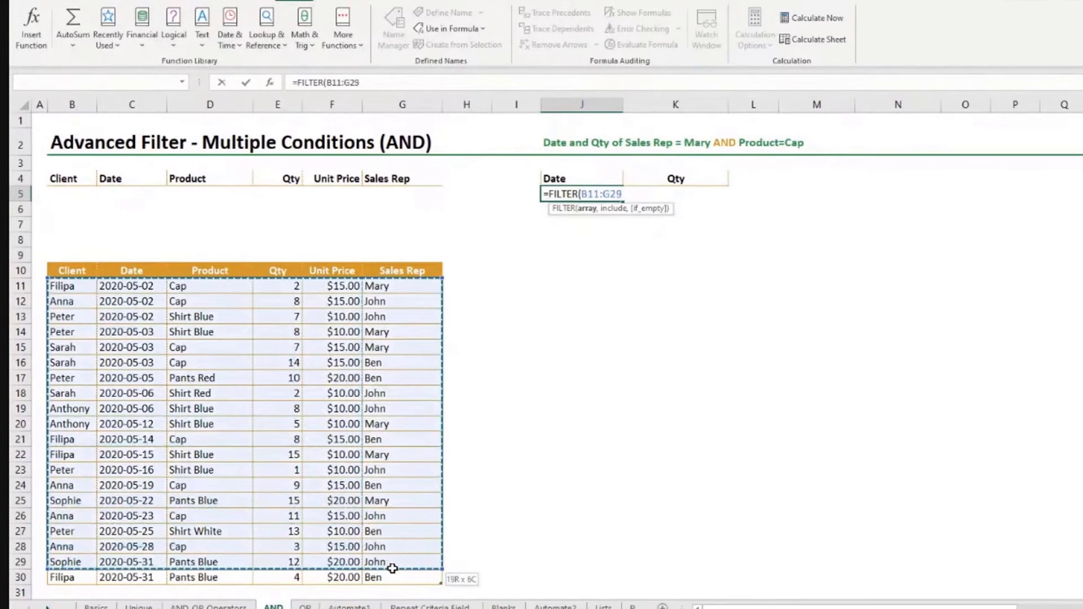
type("SalesData")
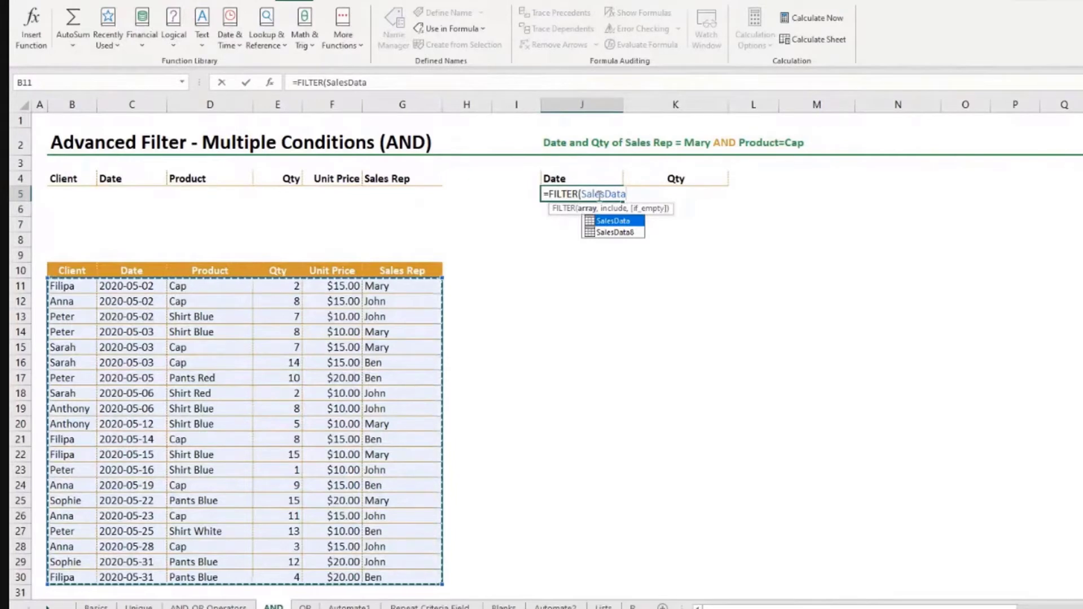
type(",SalesData[Sales Rep]=")
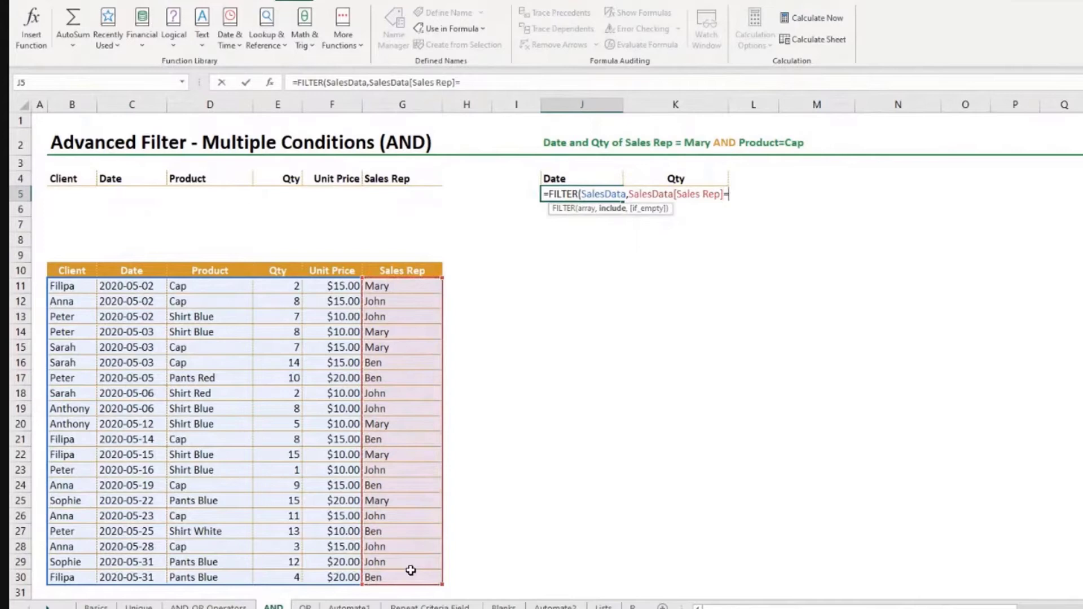
type("\"Mar")
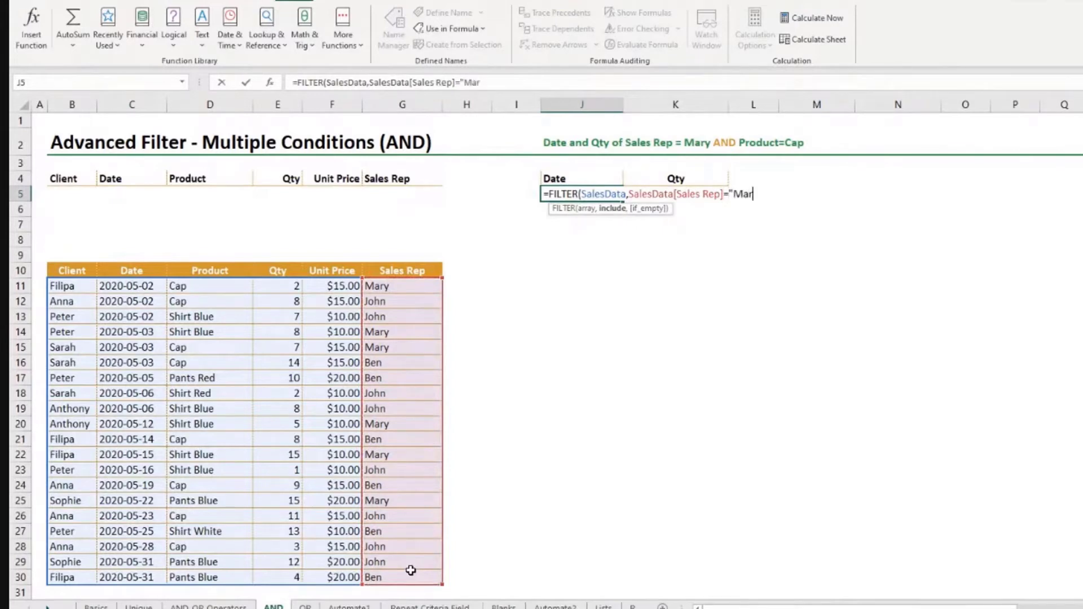
type("y\",")
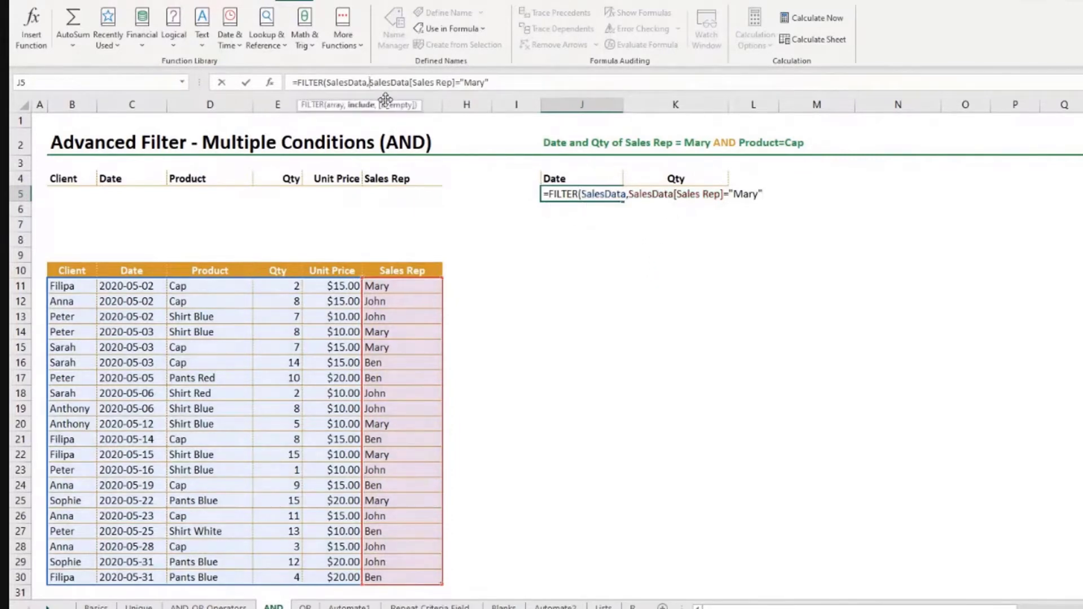
type("(")
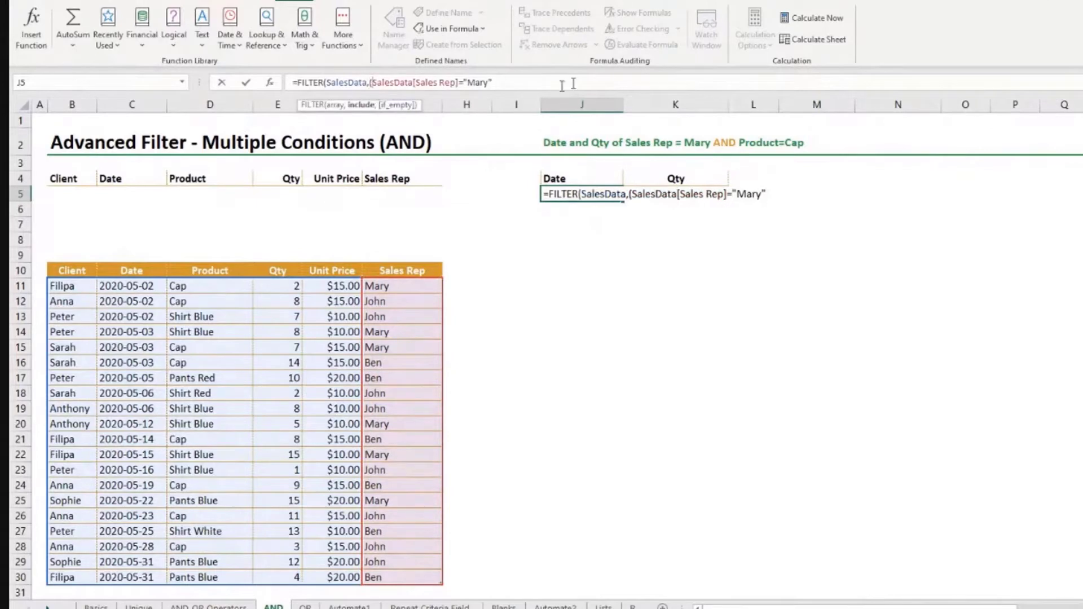
Multiply the Mary condition by a second condition, SalesData[Product]="Cap".
type(")")
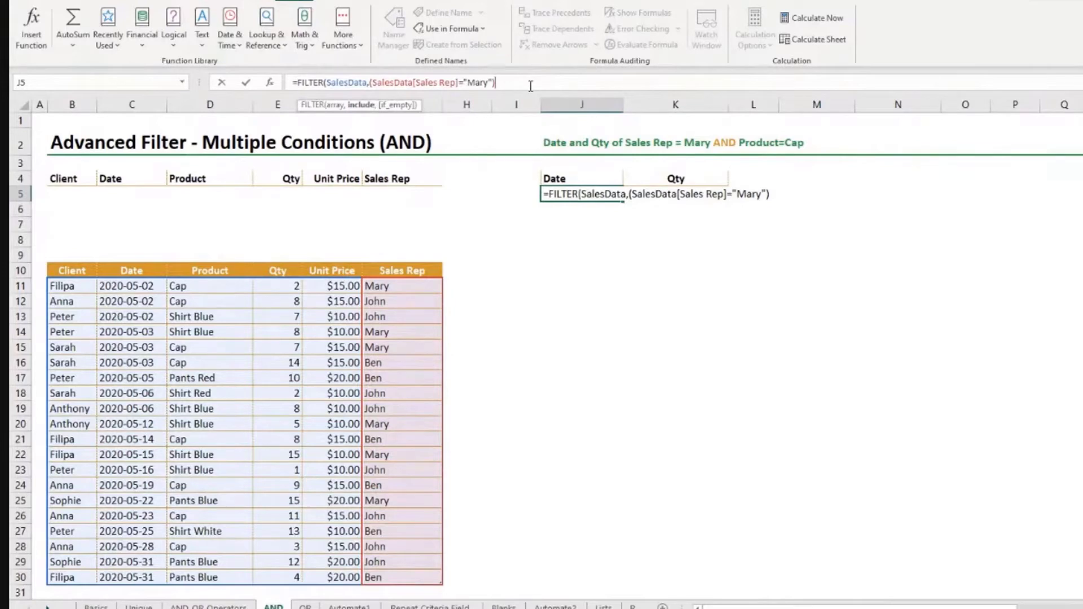
type("*")
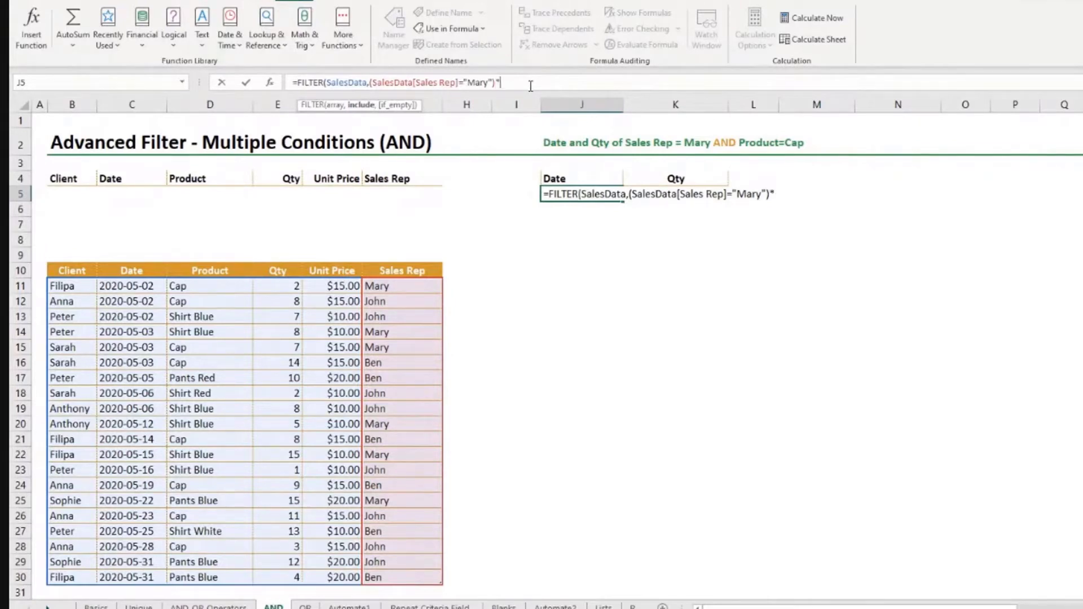
type("(")
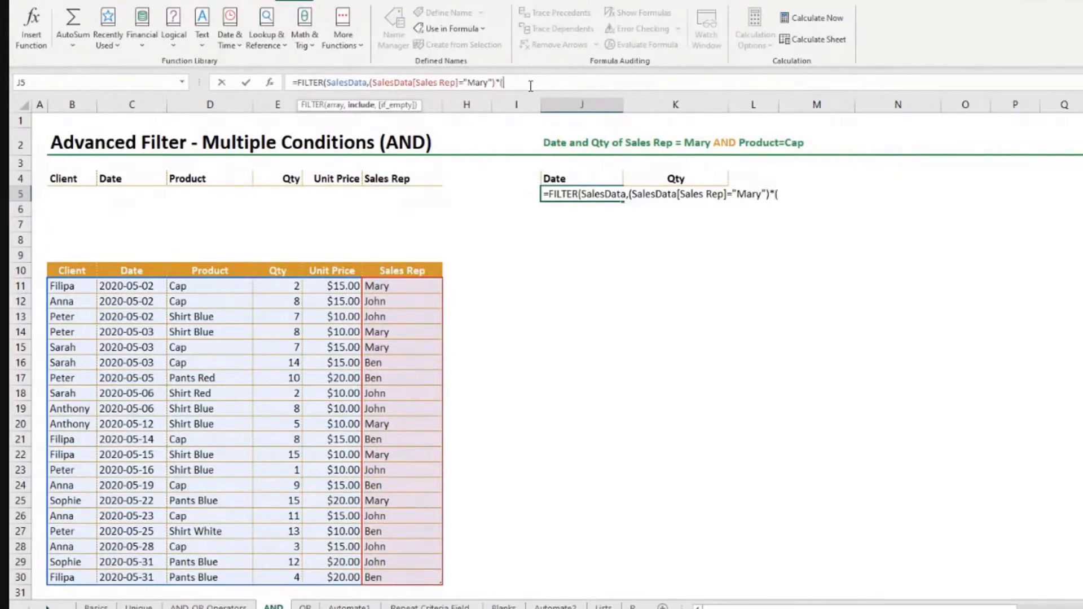
type(")")
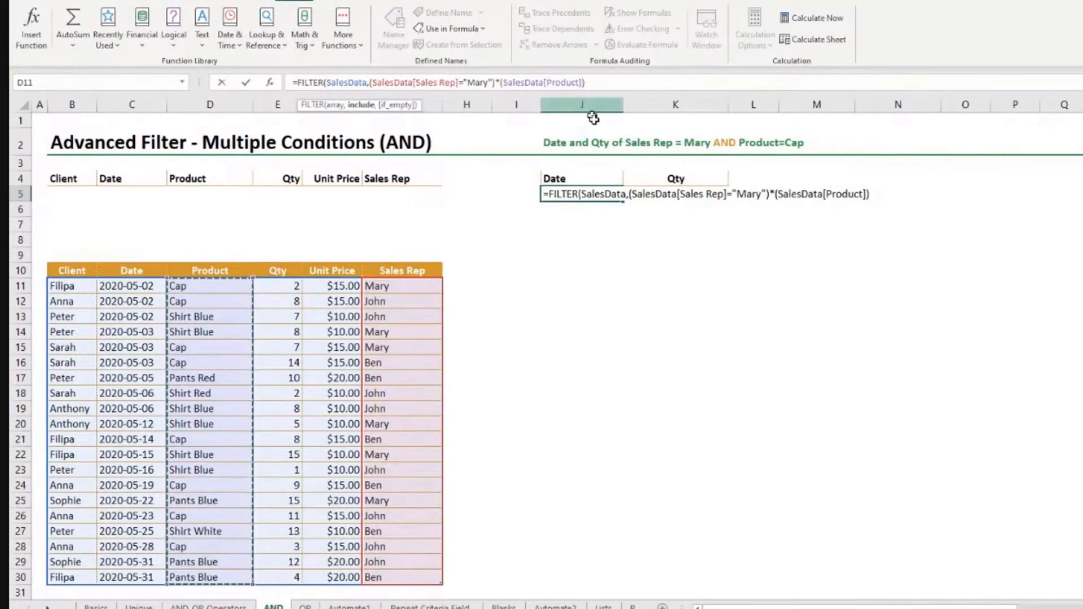
mouse_move(737, 250)
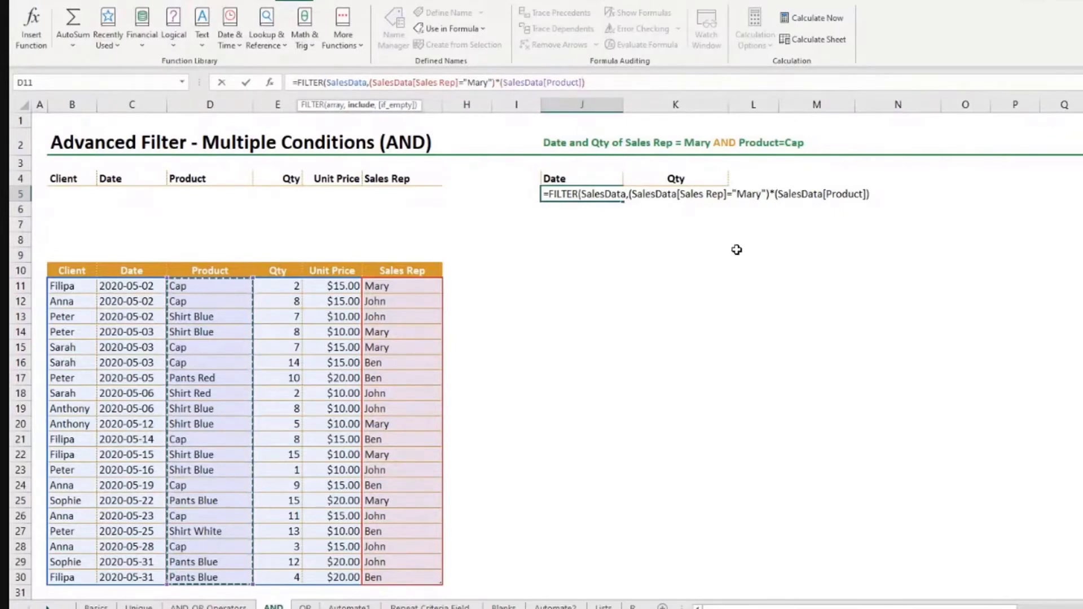
type("=")
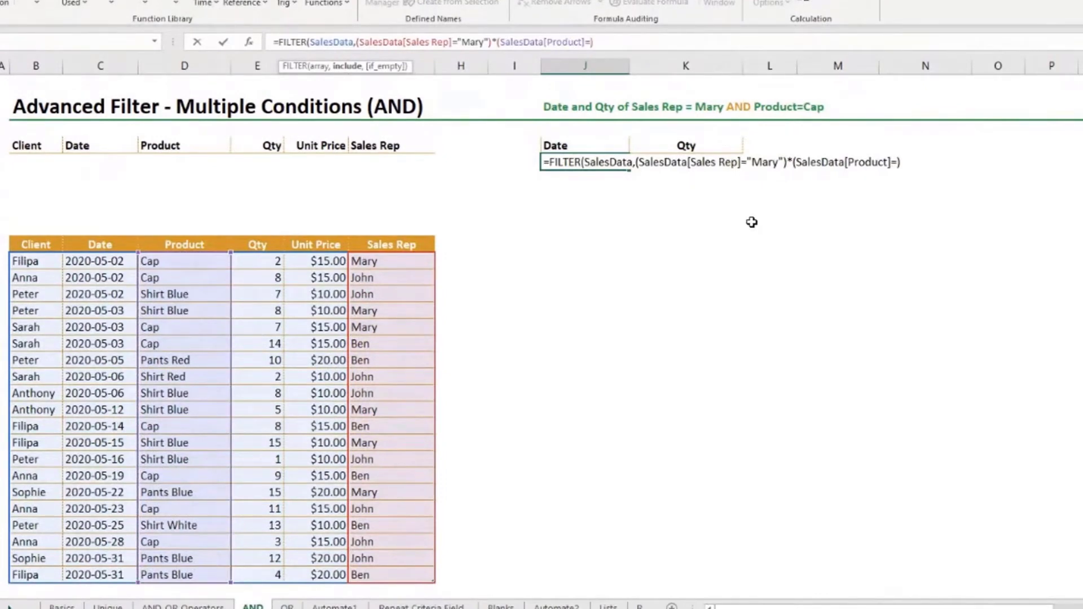
type("\"Cap\"")
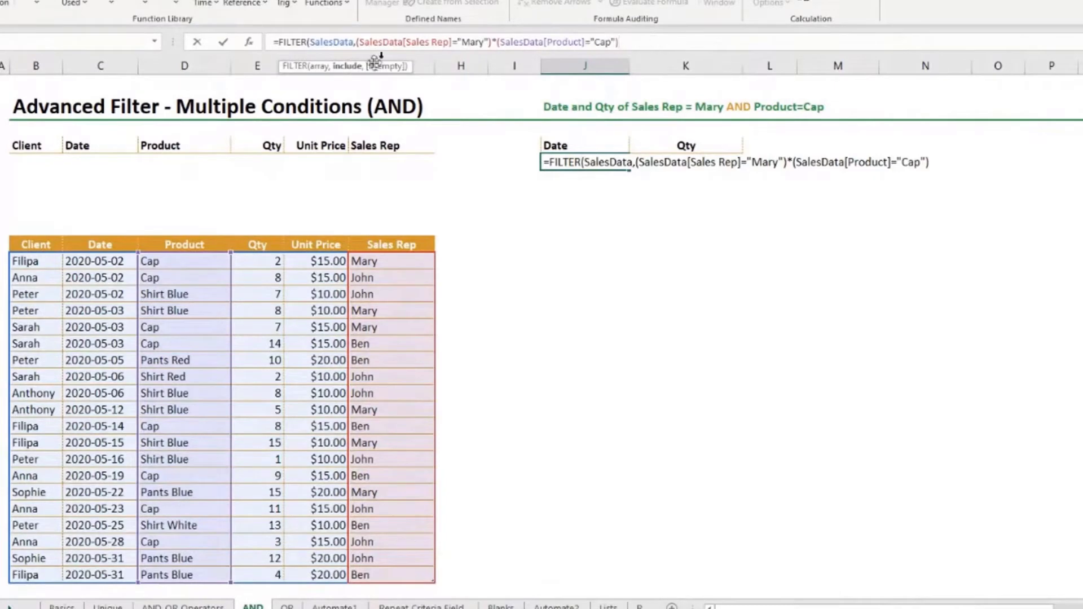
type(",")
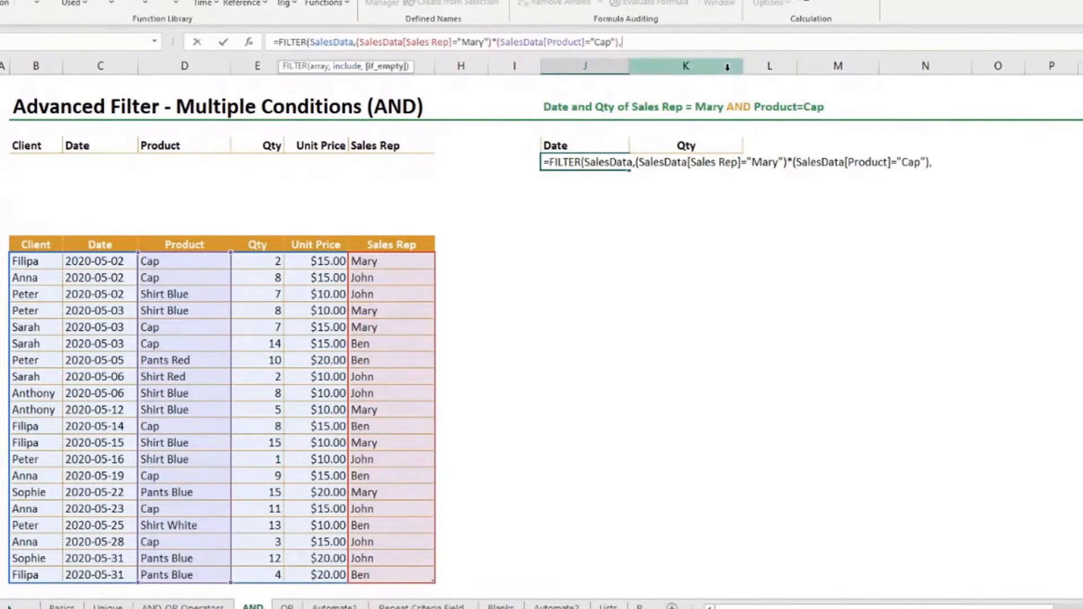
type("\"")
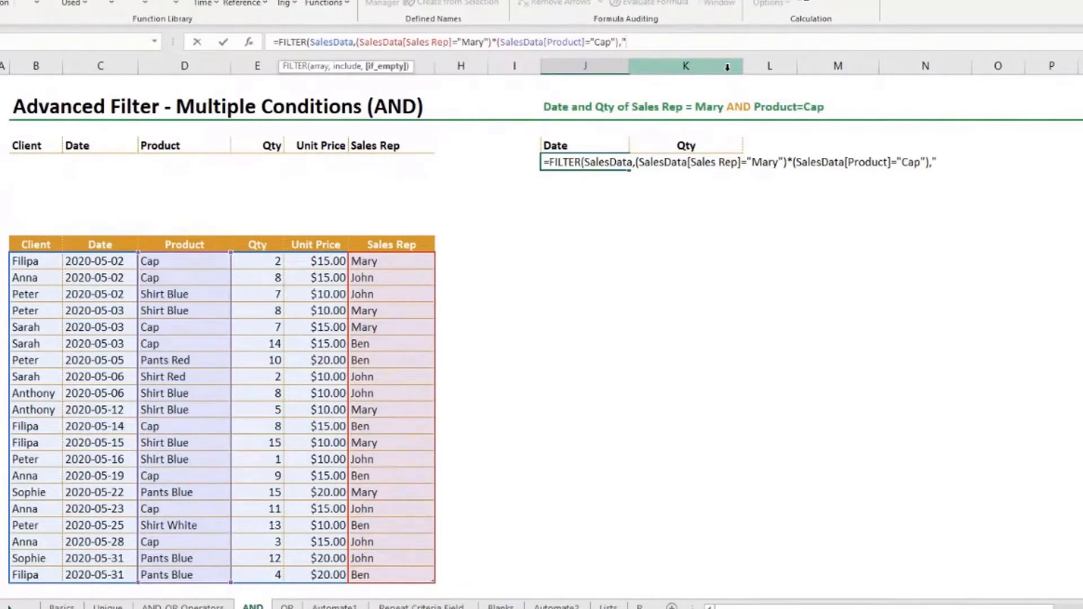
type("nothing fou")
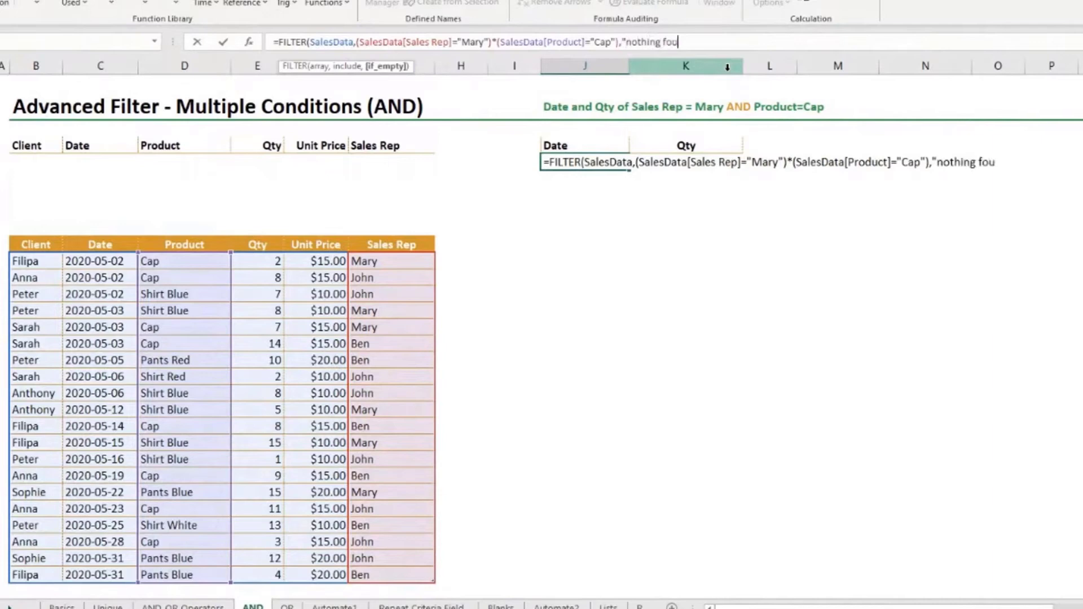
type("nd\")")
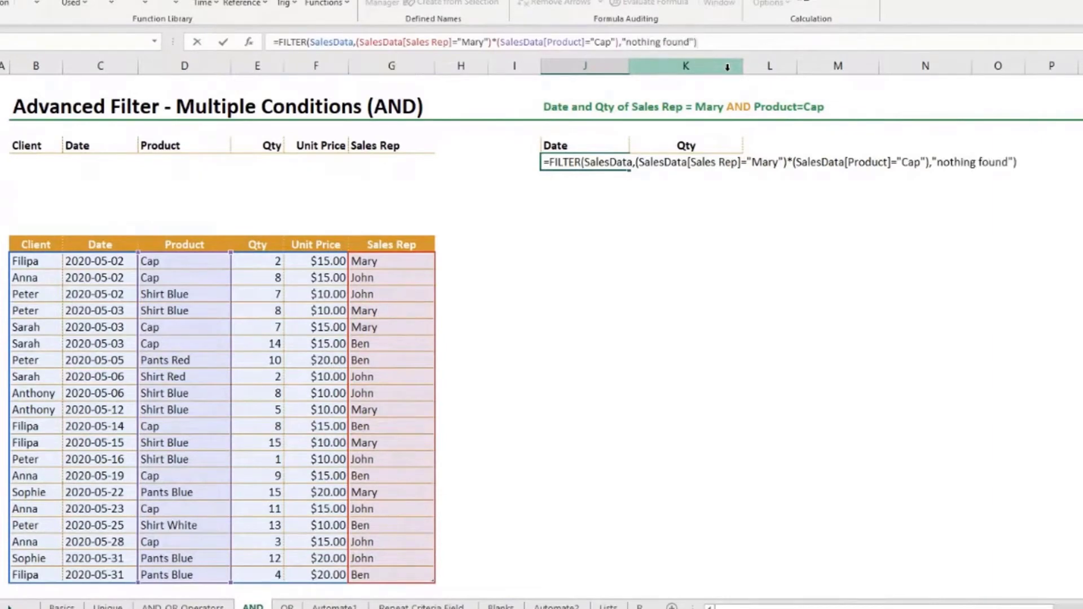
key("Enter")
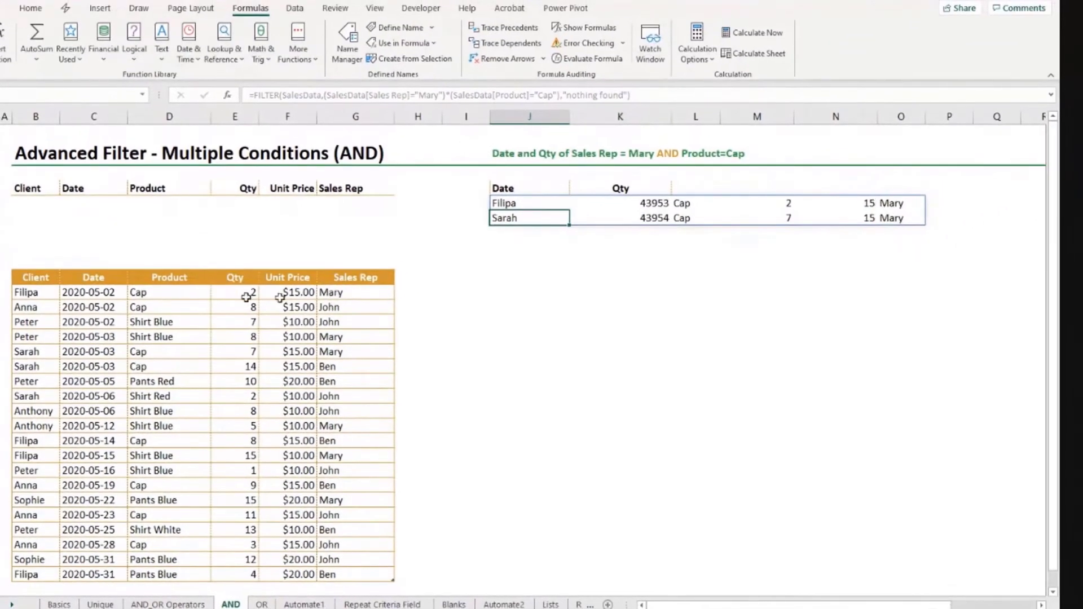
left_click(356, 292)
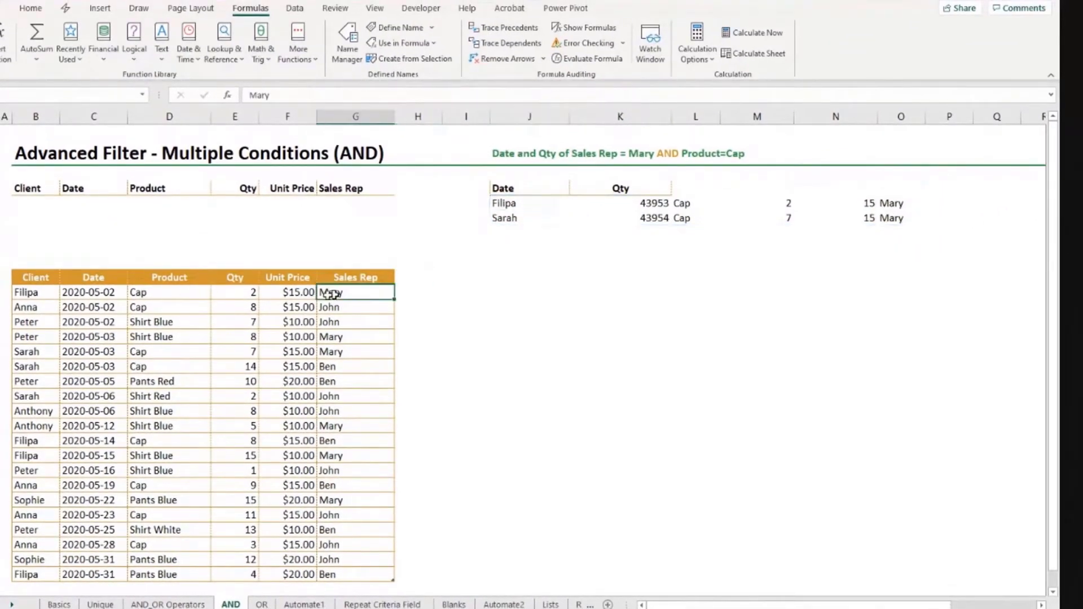
left_click(150, 291)
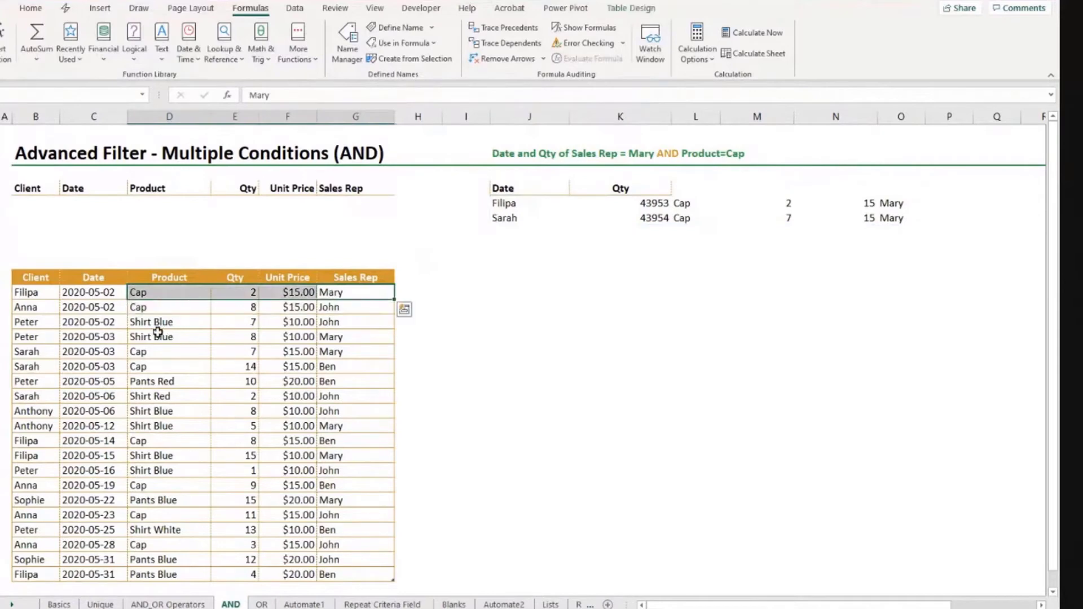
left_click(146, 352)
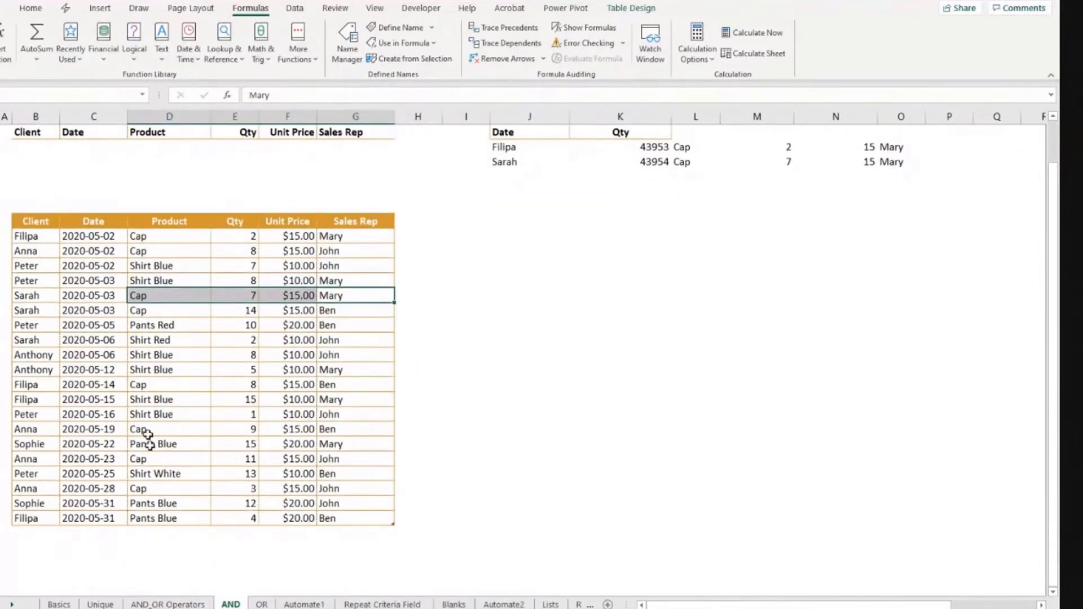
mouse_move(642, 379)
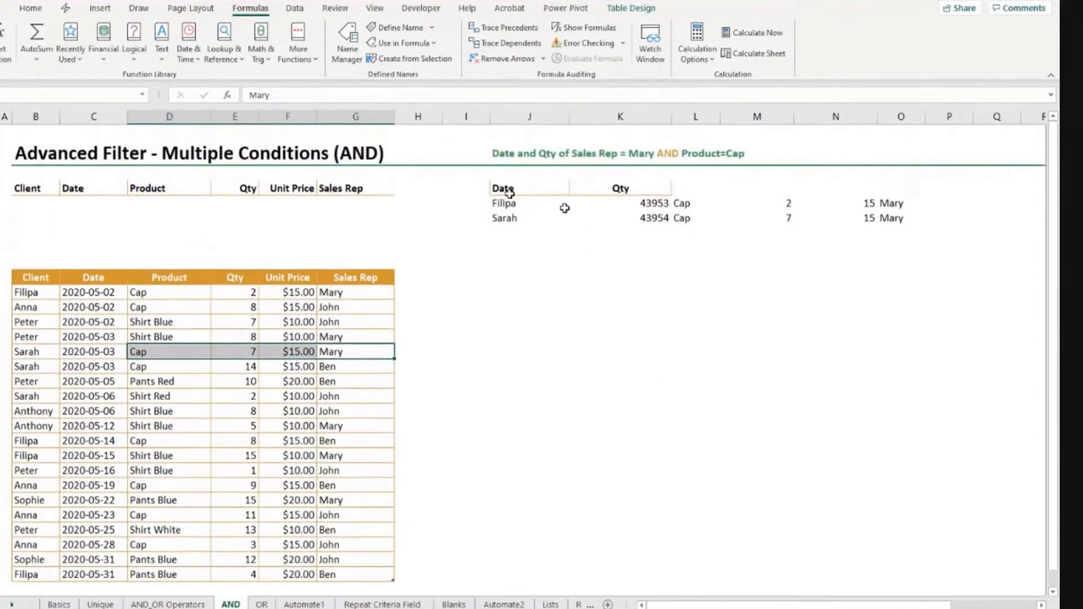
left_click(502, 203)
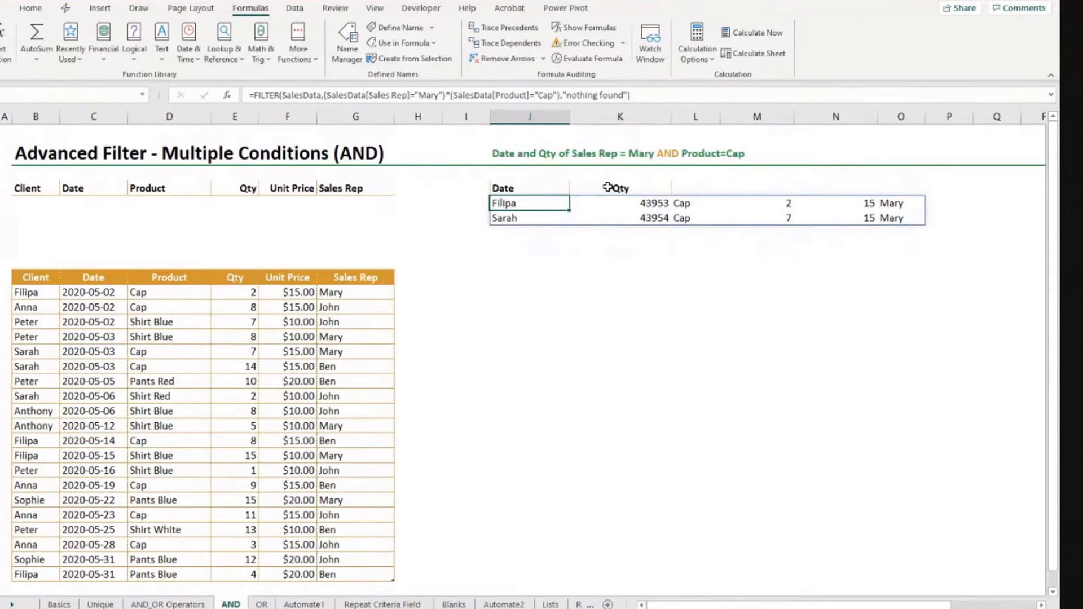
mouse_move(610, 209)
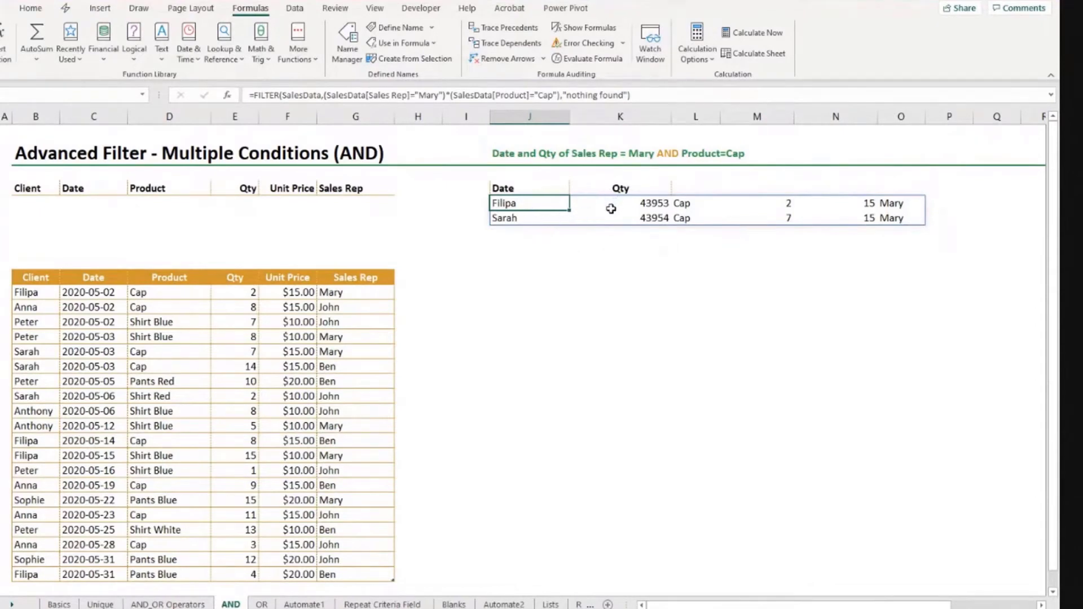
mouse_move(356, 238)
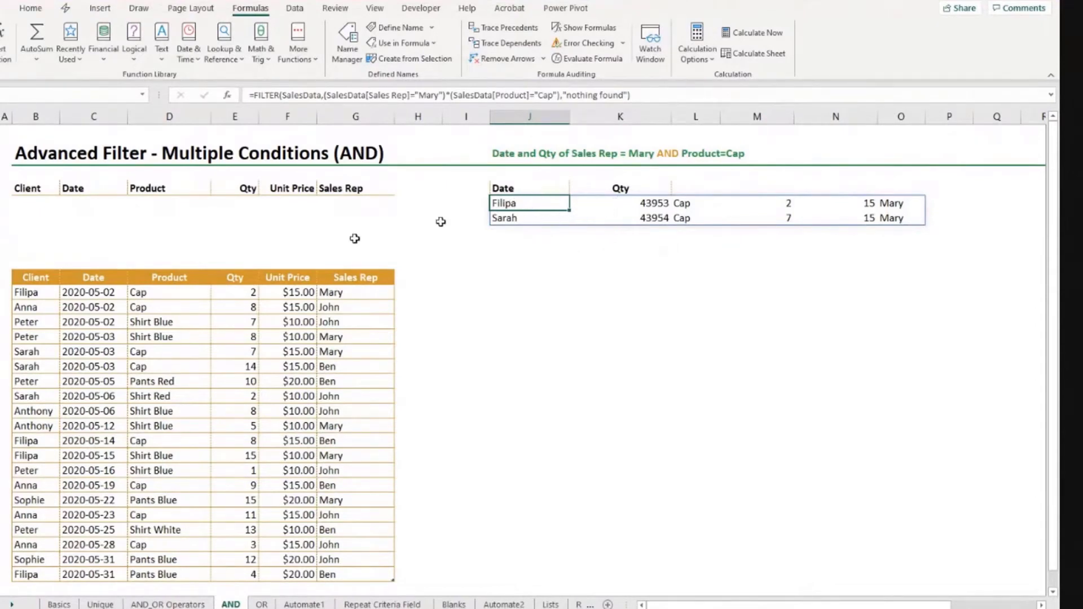
left_click(35, 262)
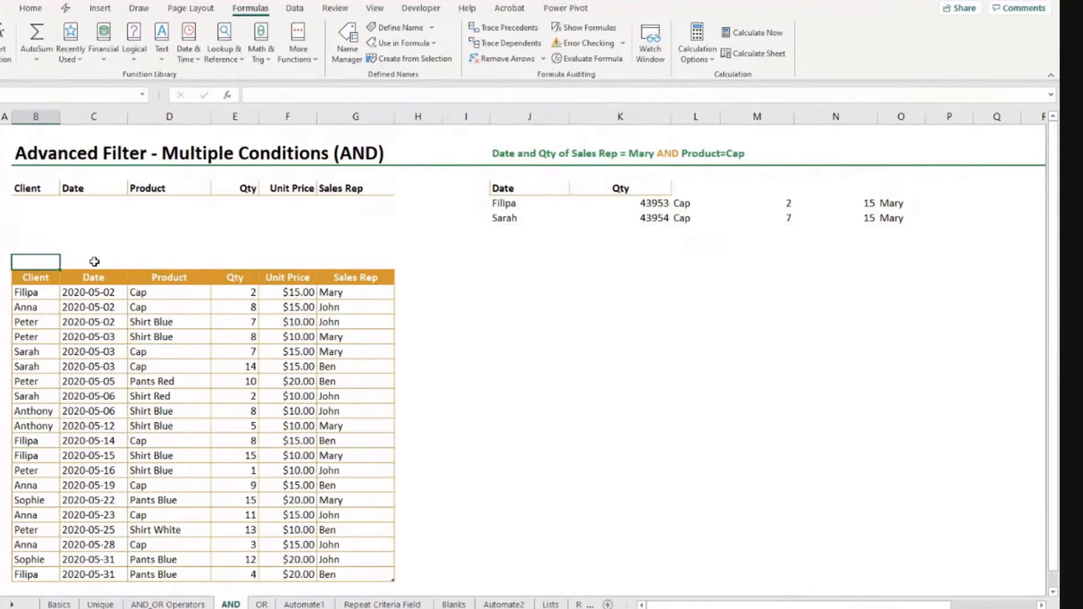
mouse_move(36, 279)
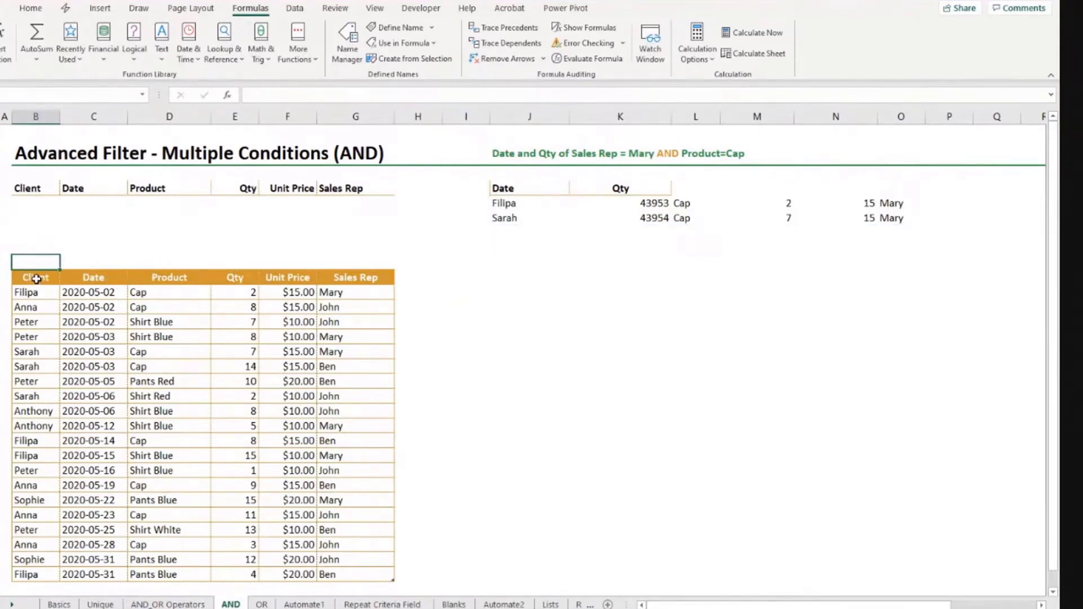
Enter 0/1 flags above the table headers, marking Date and Qty with 1, then return to J5.
left_click(235, 278)
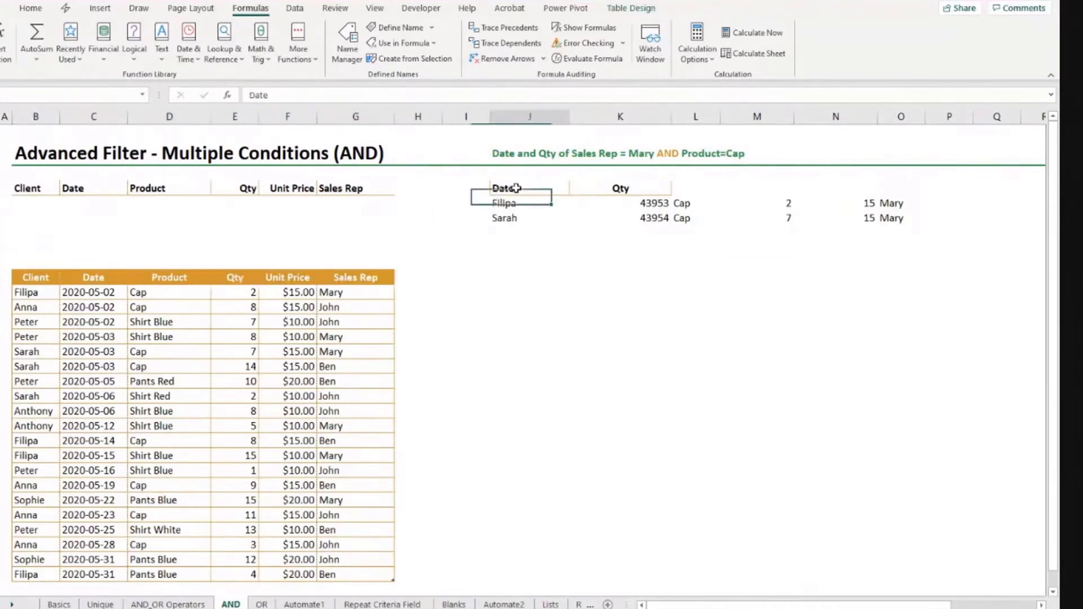
left_click(620, 188)
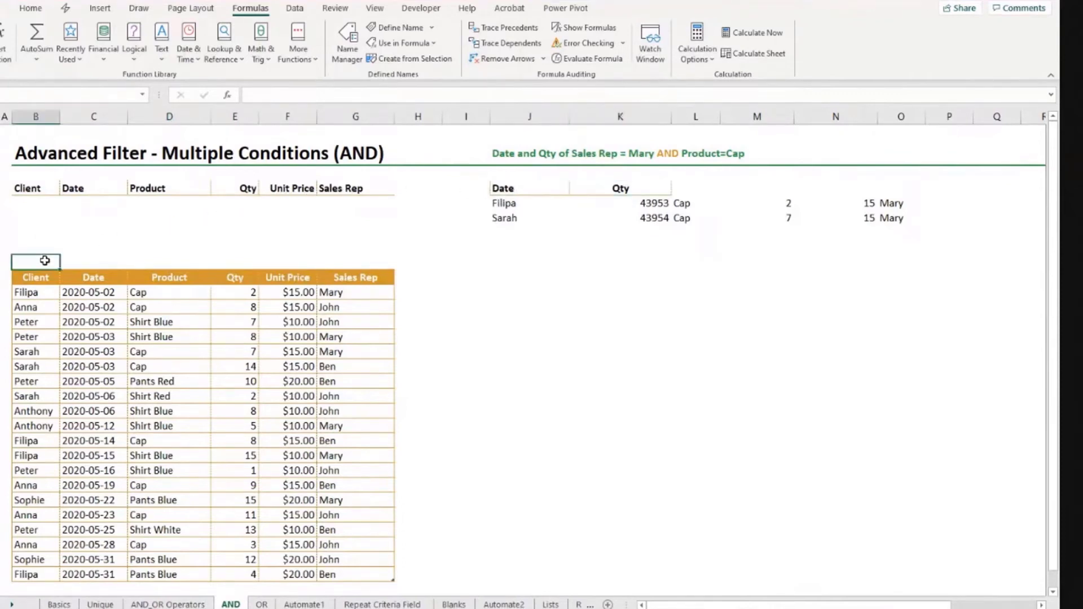
type("0")
left_click(92, 261)
type("1")
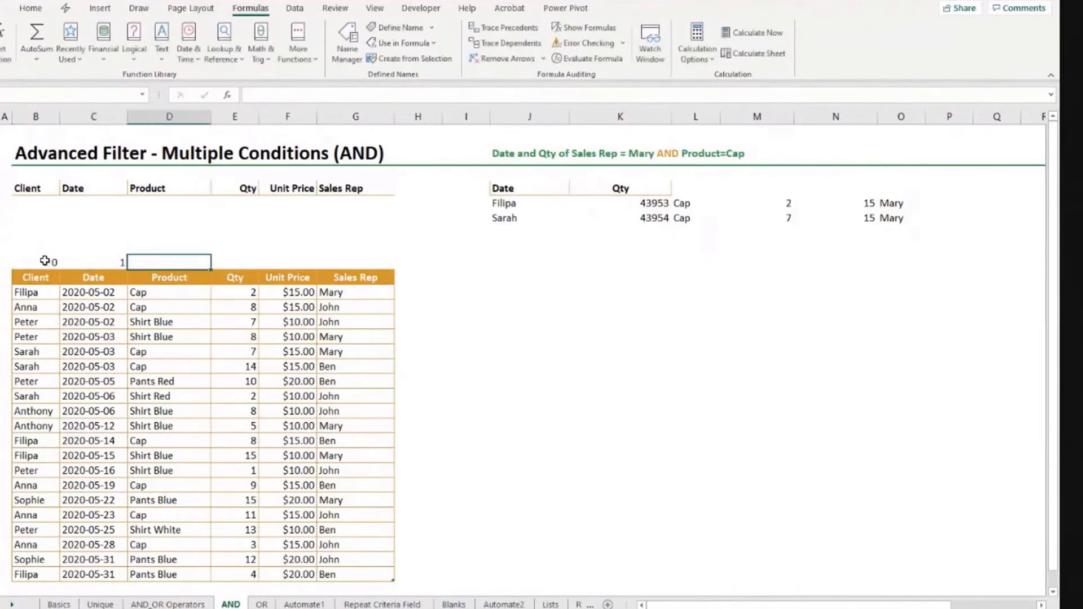
type("0")
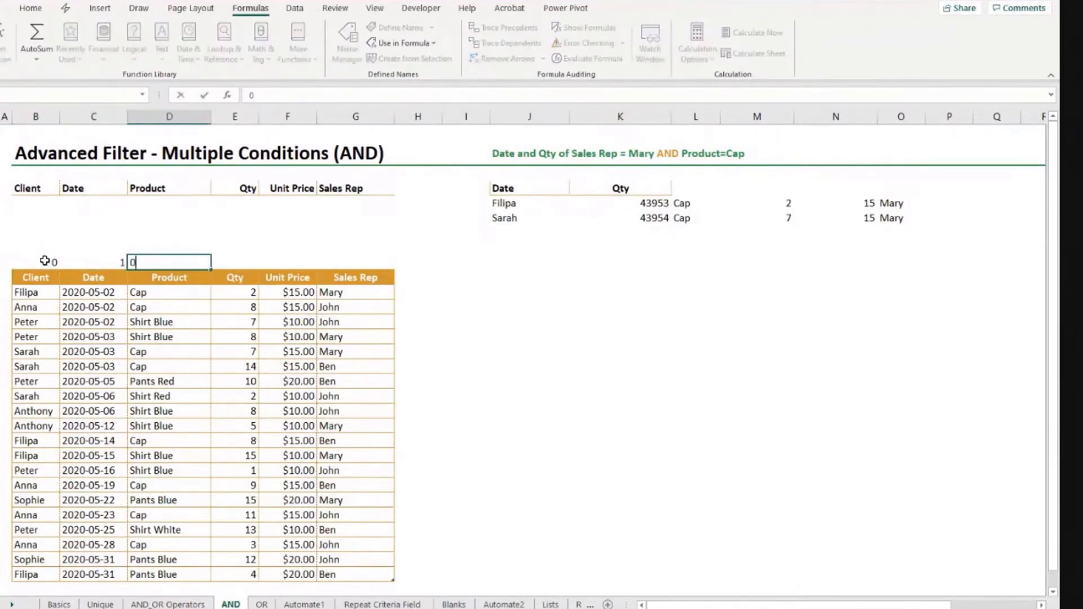
type("1")
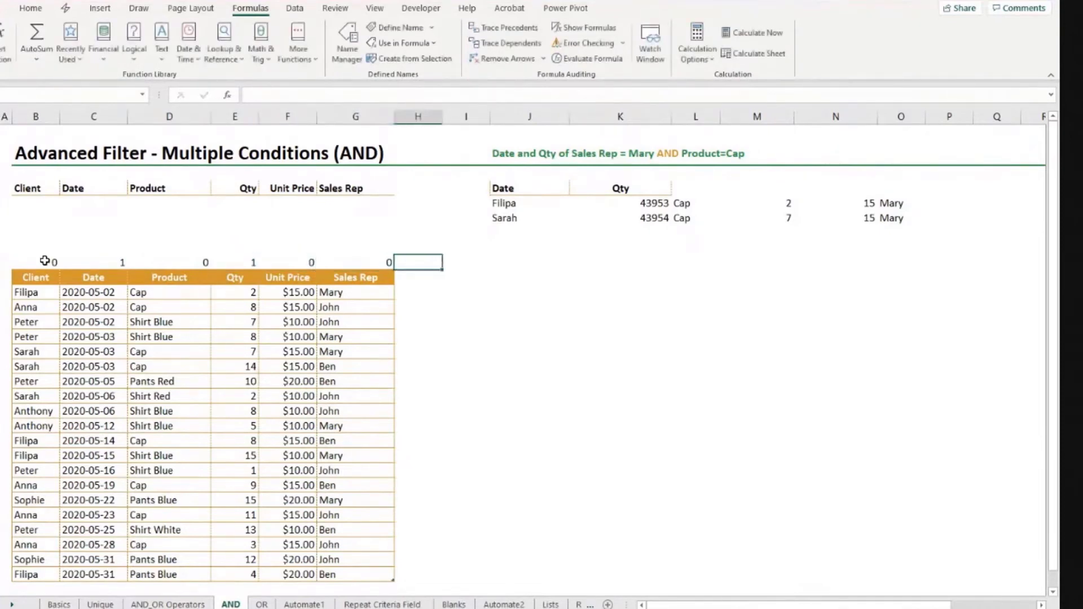
left_click(505, 203)
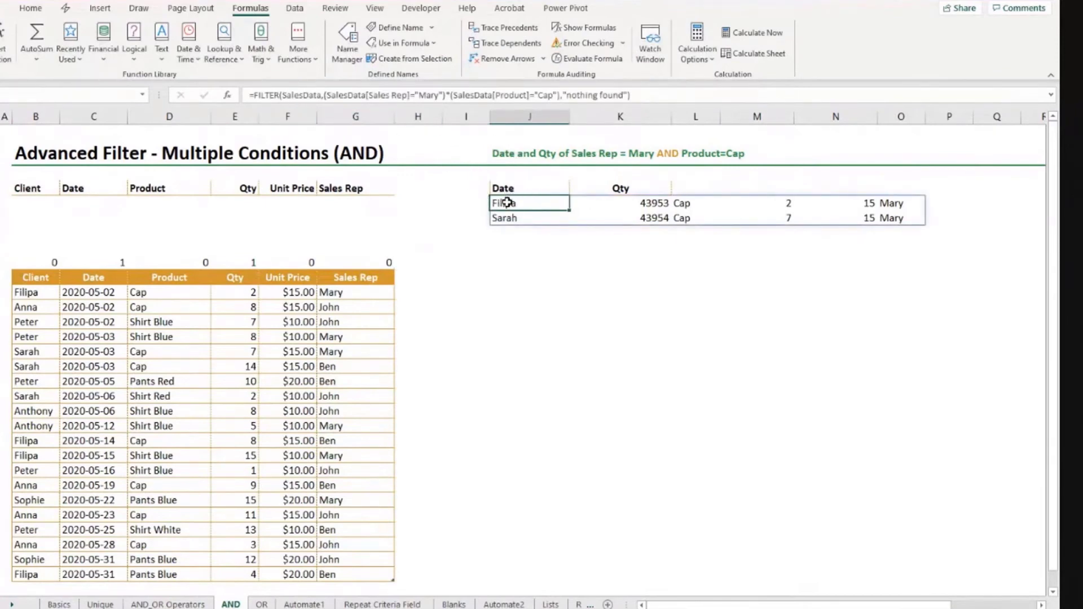
Wrap J5 in an outer FILTER with {0,1,0,1,0,0} so only Date and Qty spill.
left_click_drag(528, 203, 898, 218)
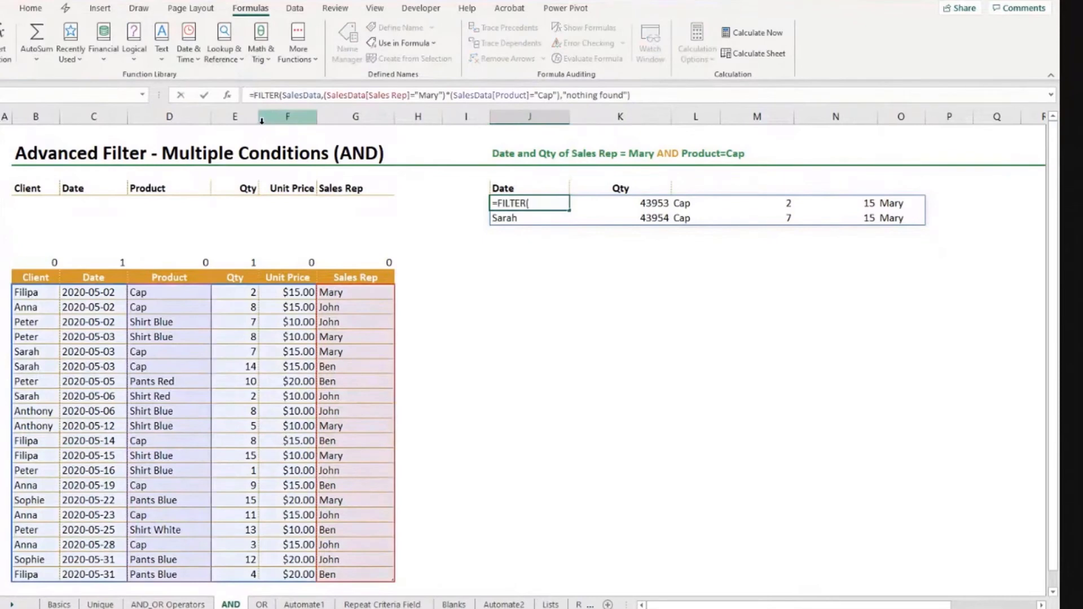
type("FILTER(")
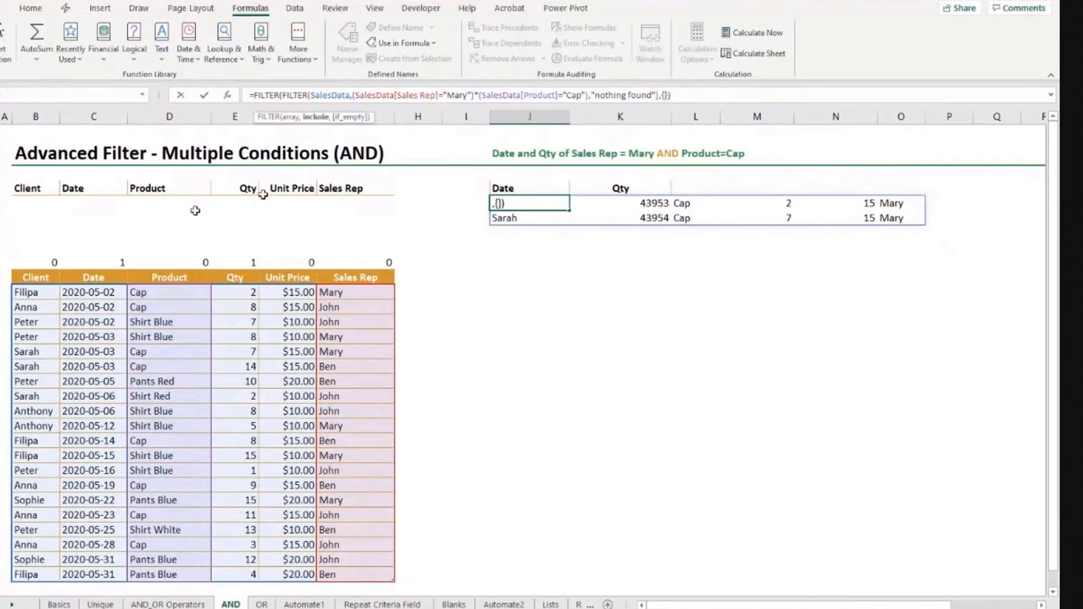
mouse_move(221, 268)
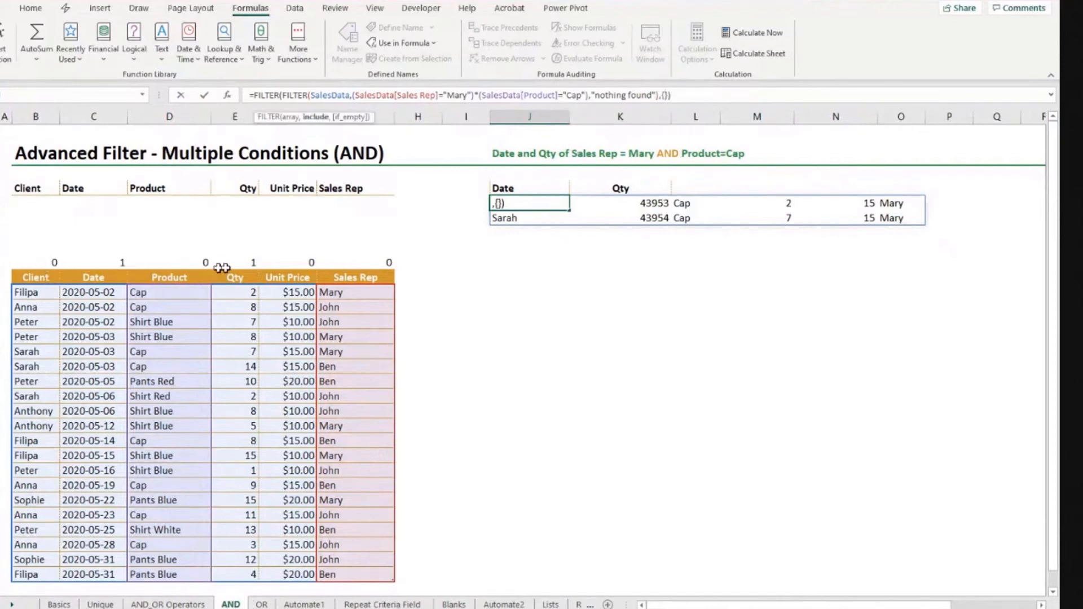
mouse_move(5, 259)
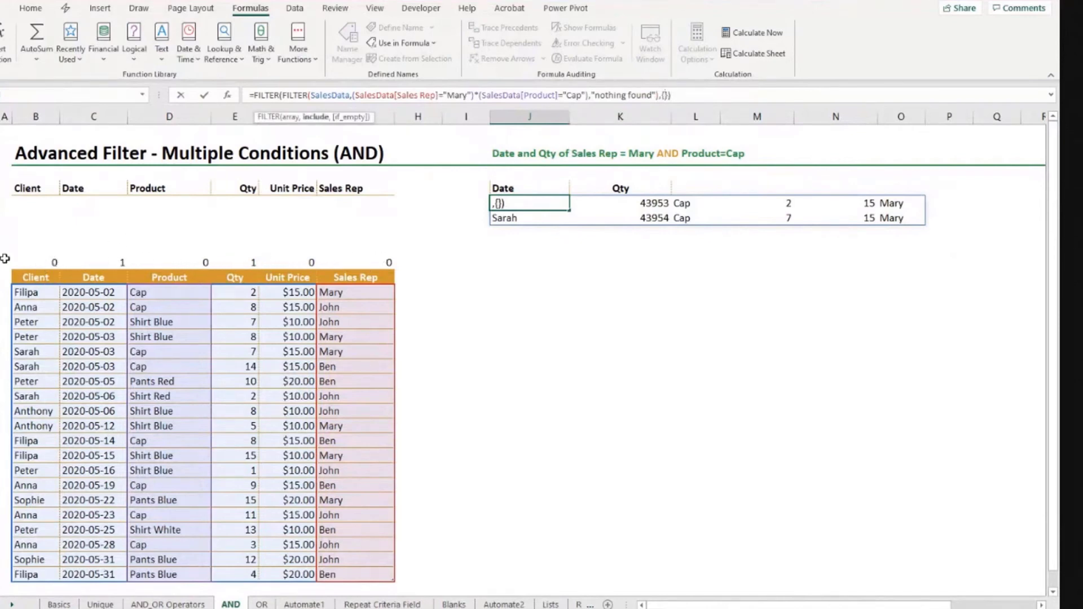
mouse_move(39, 263)
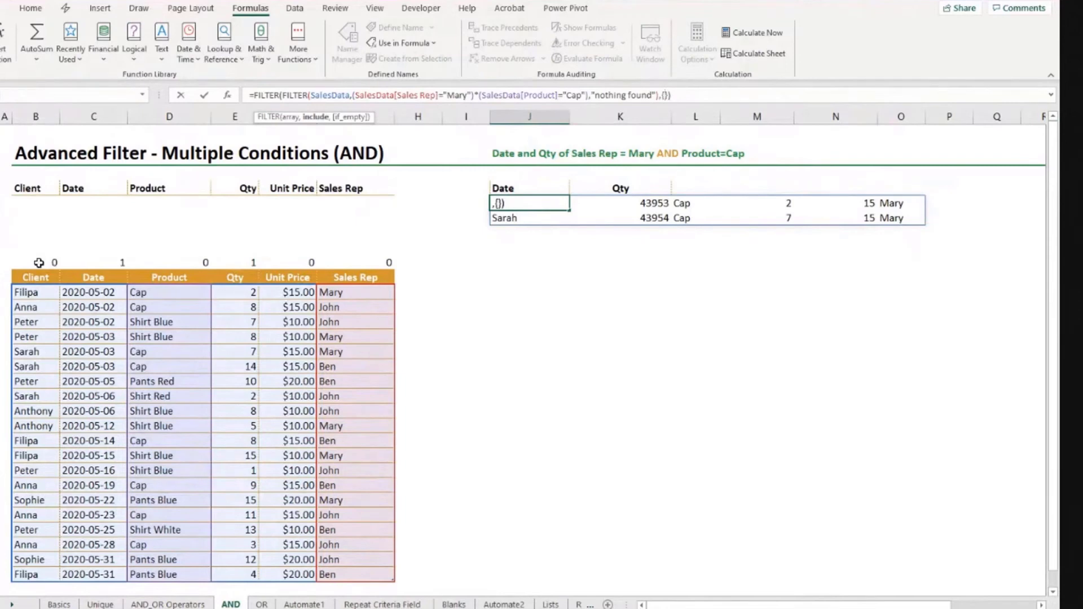
type("0,1,0,1,0,0")
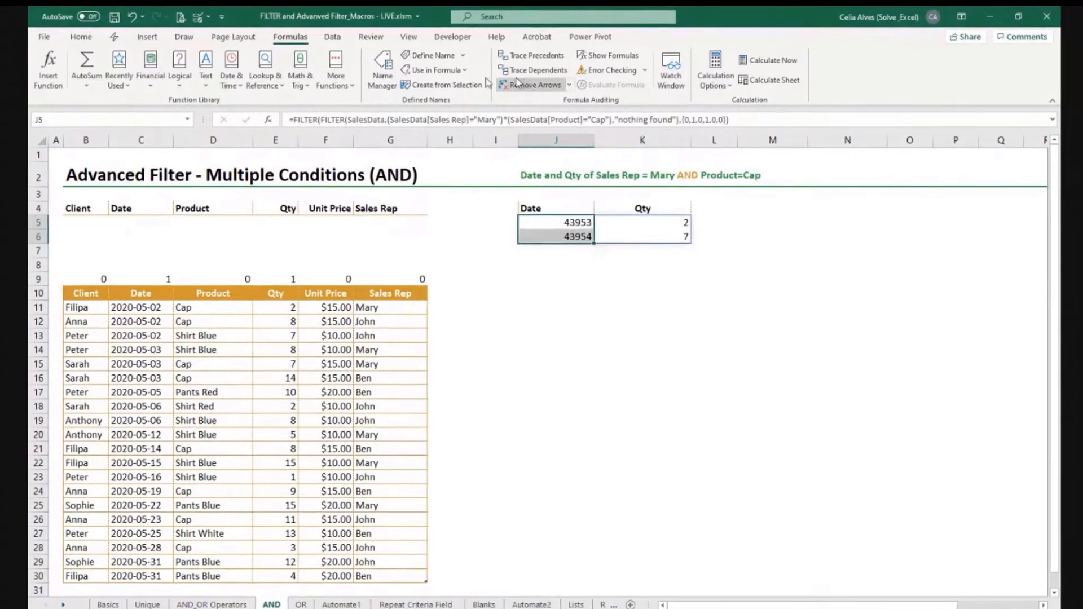
Format the spilled dates J5:J6 as Short Date via the Home number format list.
left_click(80, 36)
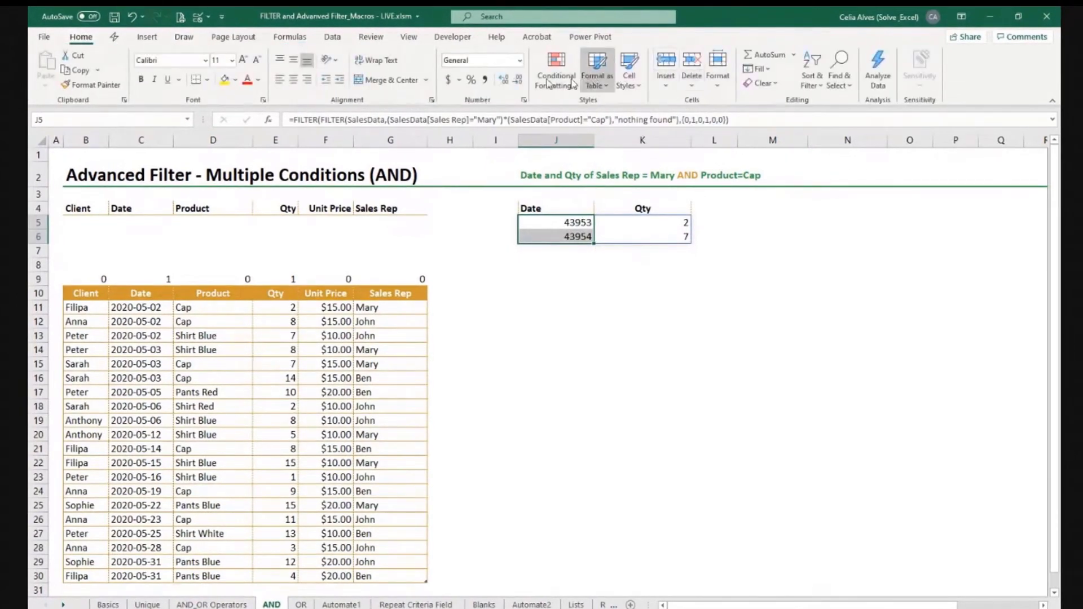
left_click(518, 60)
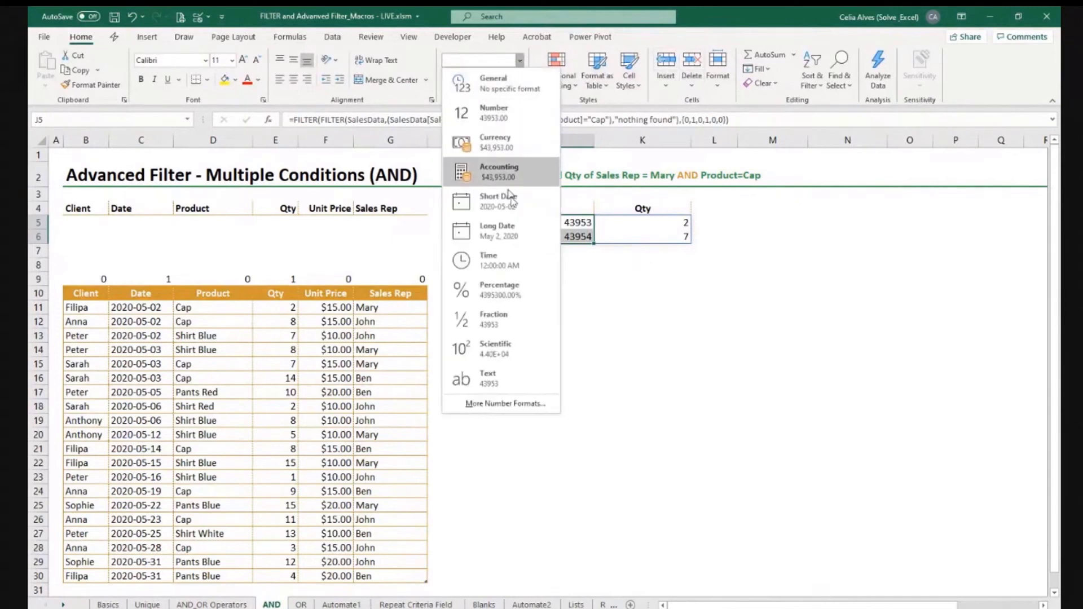
left_click(497, 201)
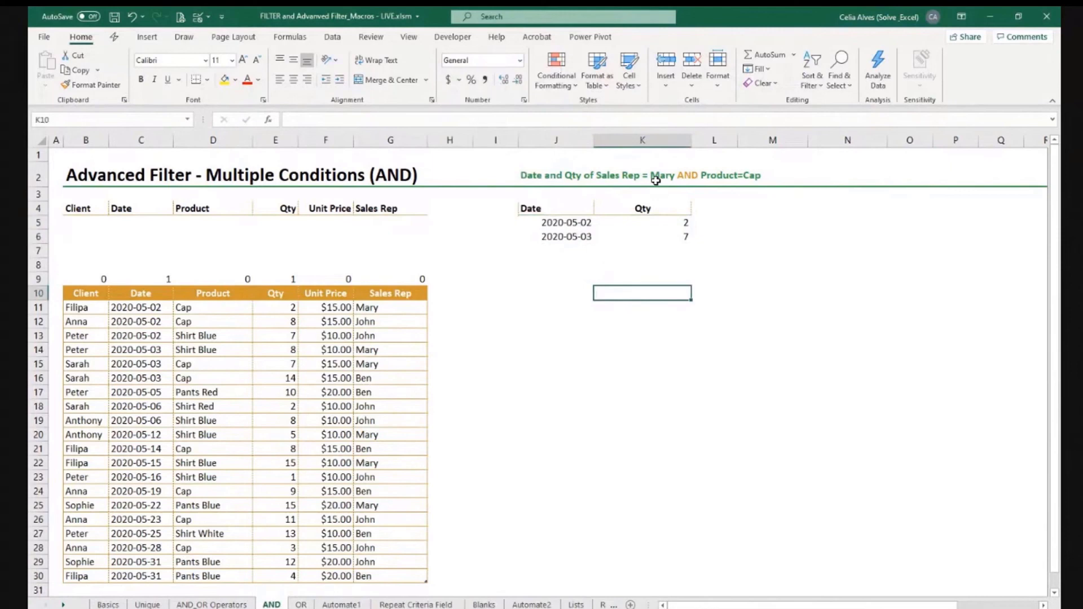
left_click(390, 307)
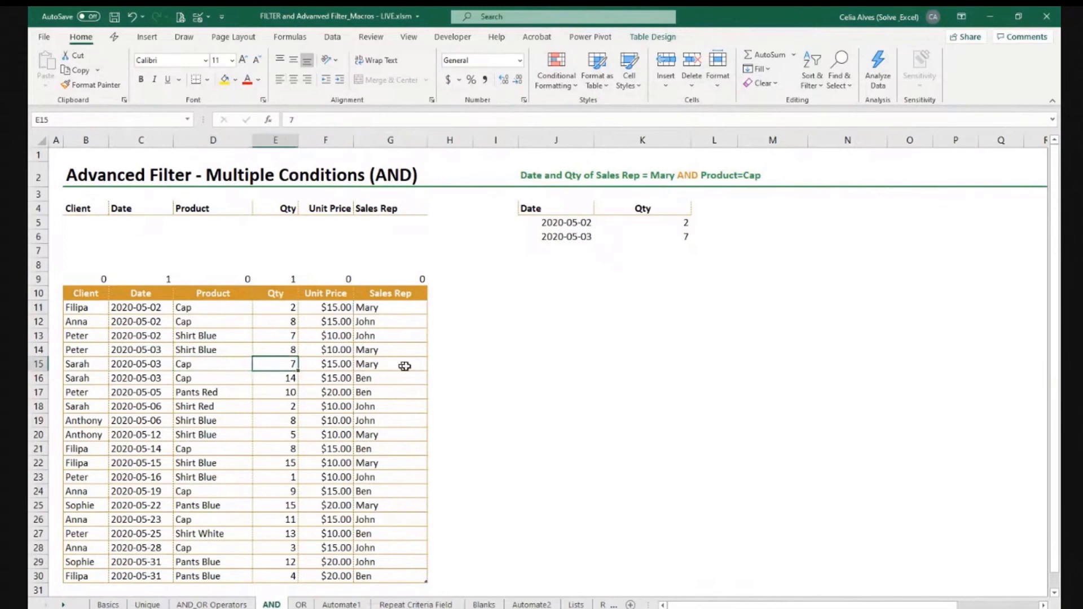
mouse_move(580, 245)
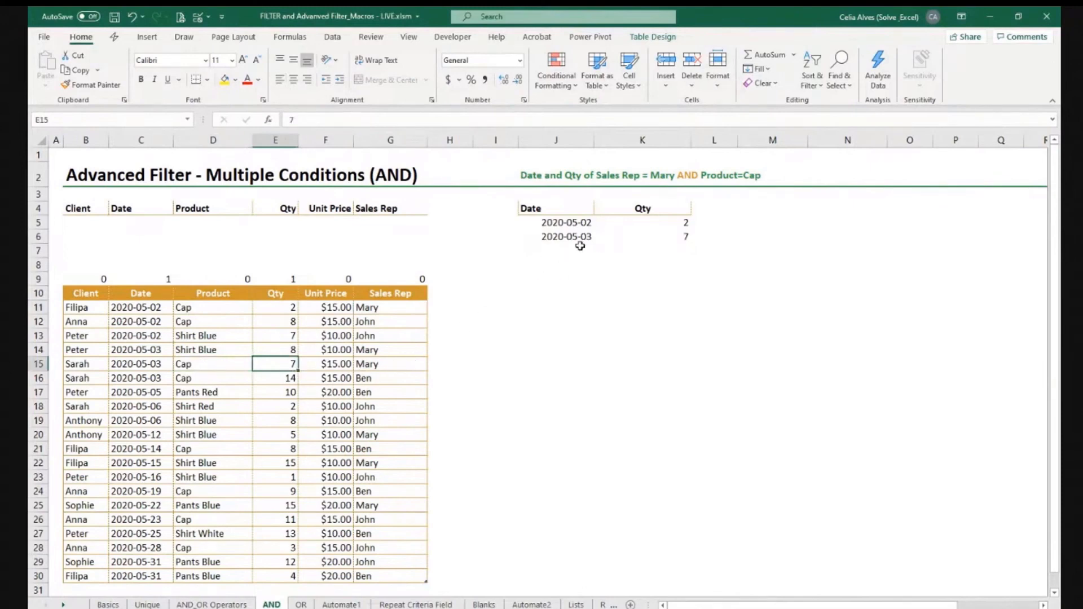
left_click(555, 250)
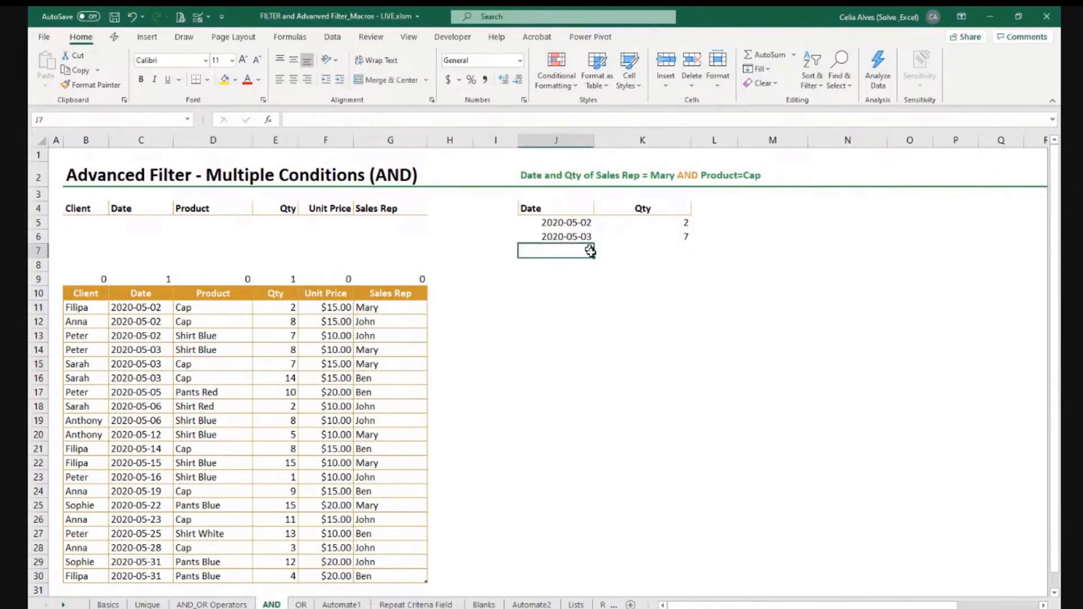
left_click(555, 223)
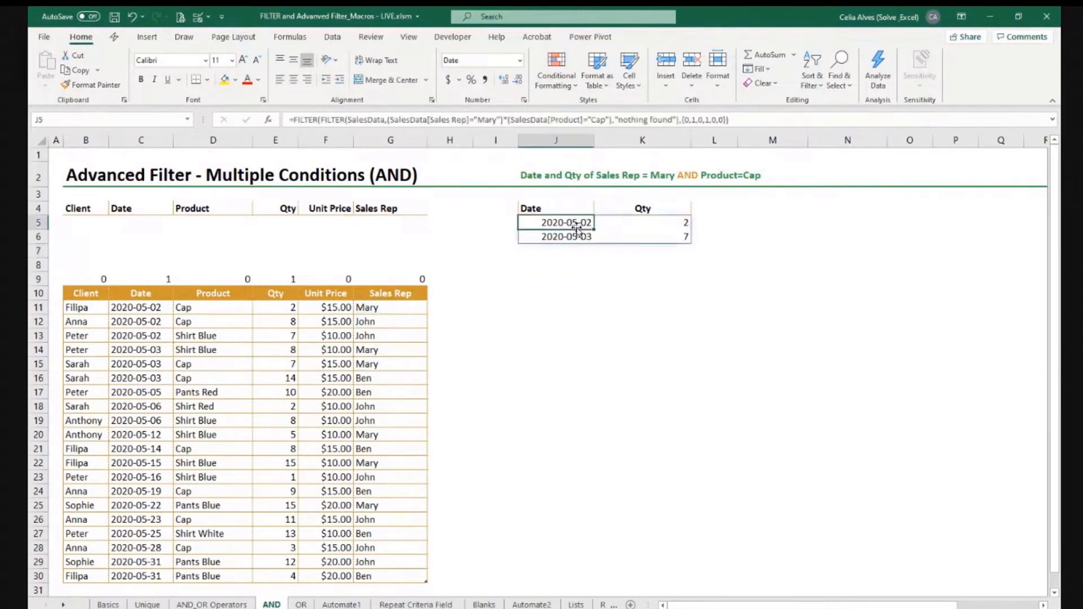
mouse_move(260, 215)
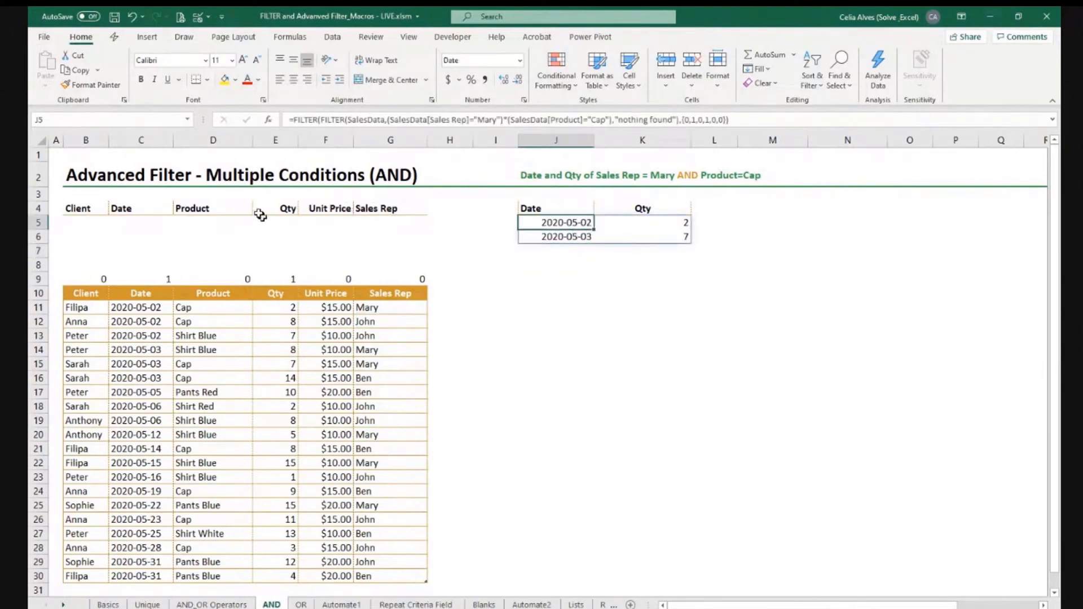